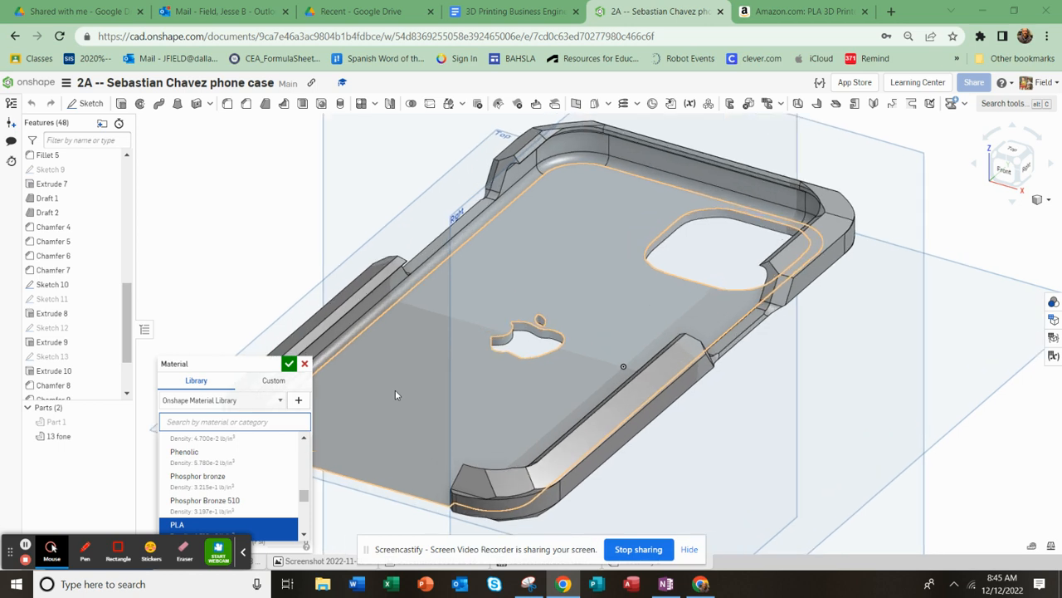
{"action": "mouse_move", "coordinate": [469, 342]}
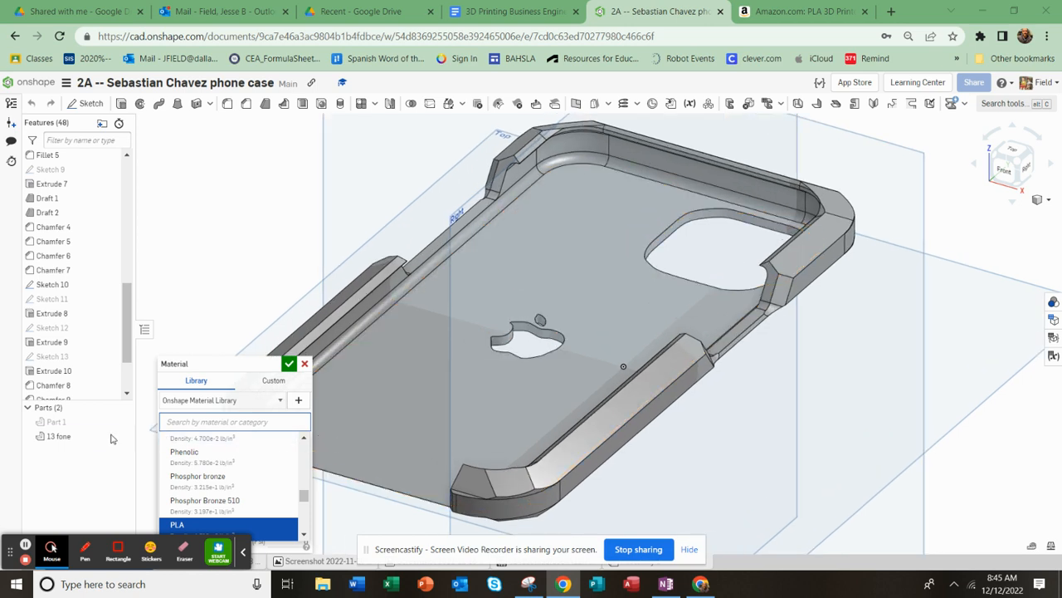
Step: Bring up the context menu for the phone case part in the Parts list
{"action": "right_click", "coordinate": [58, 435]}
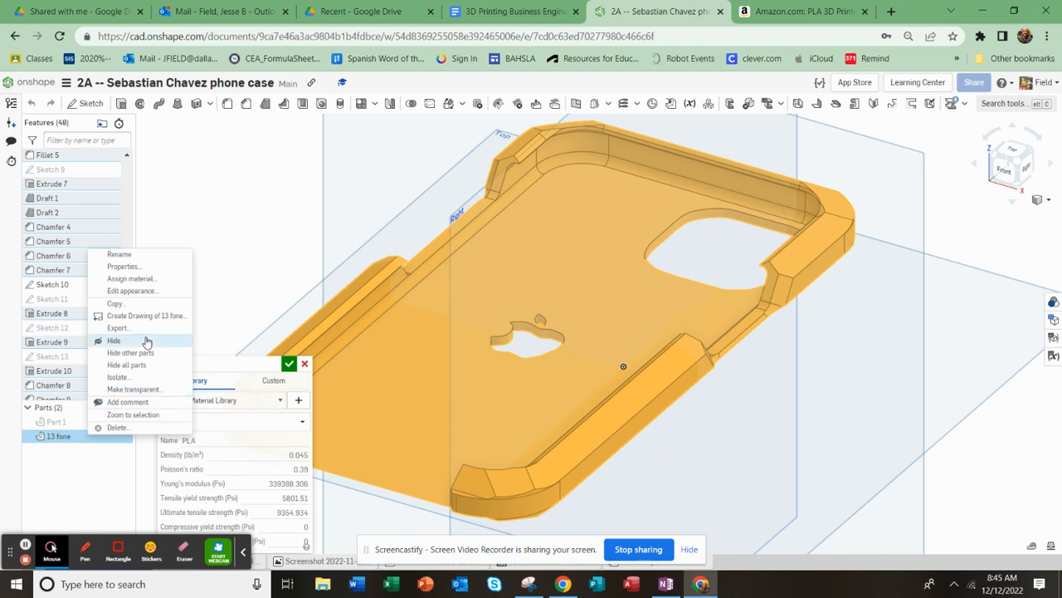
{"action": "mouse_move", "coordinate": [129, 278]}
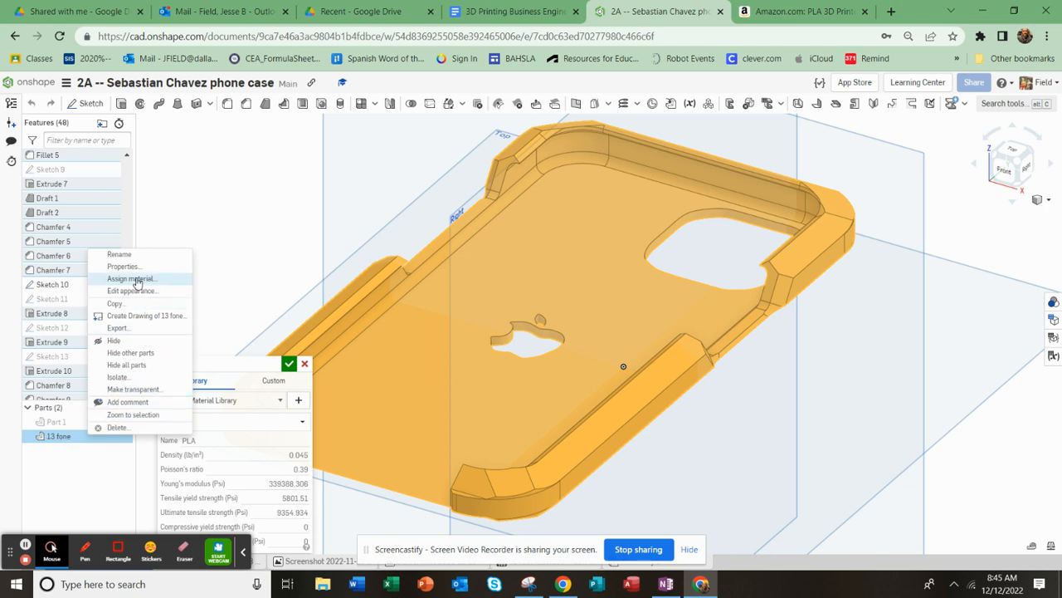
Step: Assign PLA from the material library to the phone case, searching 'PL'
{"action": "left_click", "coordinate": [129, 279]}
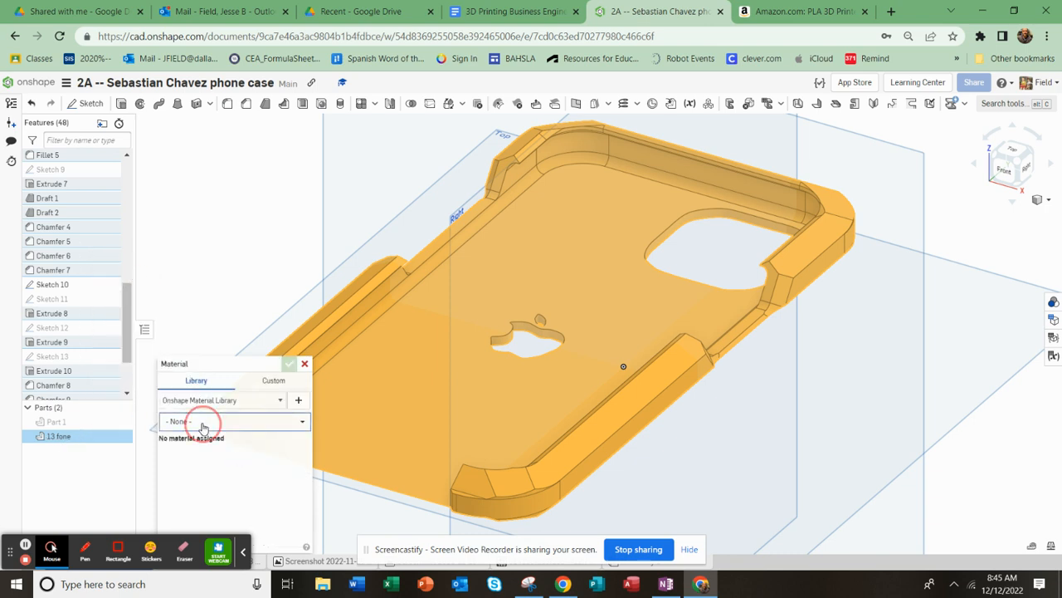
{"action": "type", "text": "PLA"}
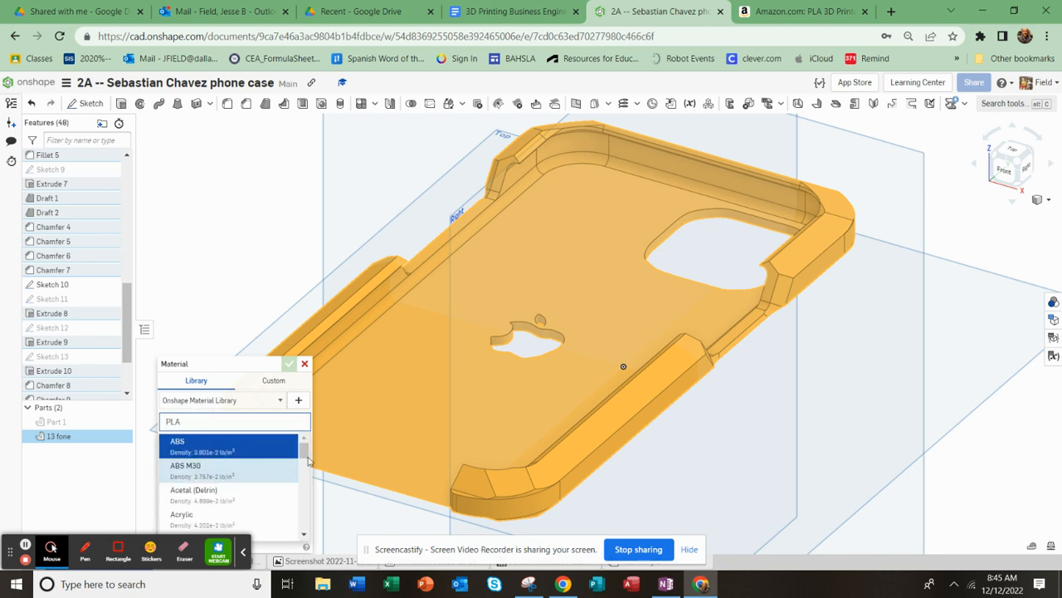
{"action": "scroll", "scroll_direction": "down", "scroll_amount": 3}
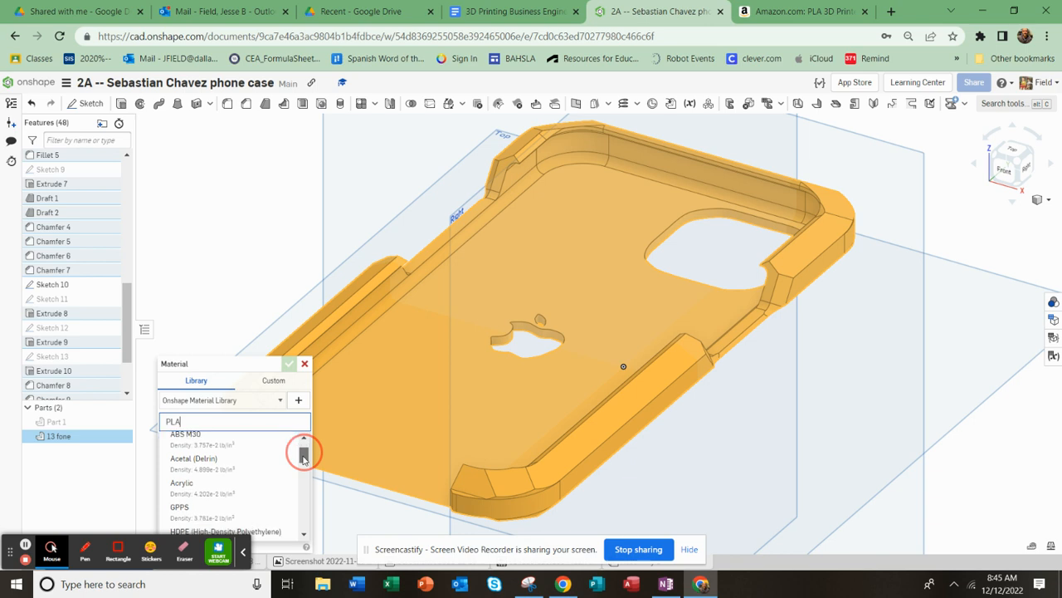
{"action": "scroll", "scroll_direction": "down", "scroll_amount": 3}
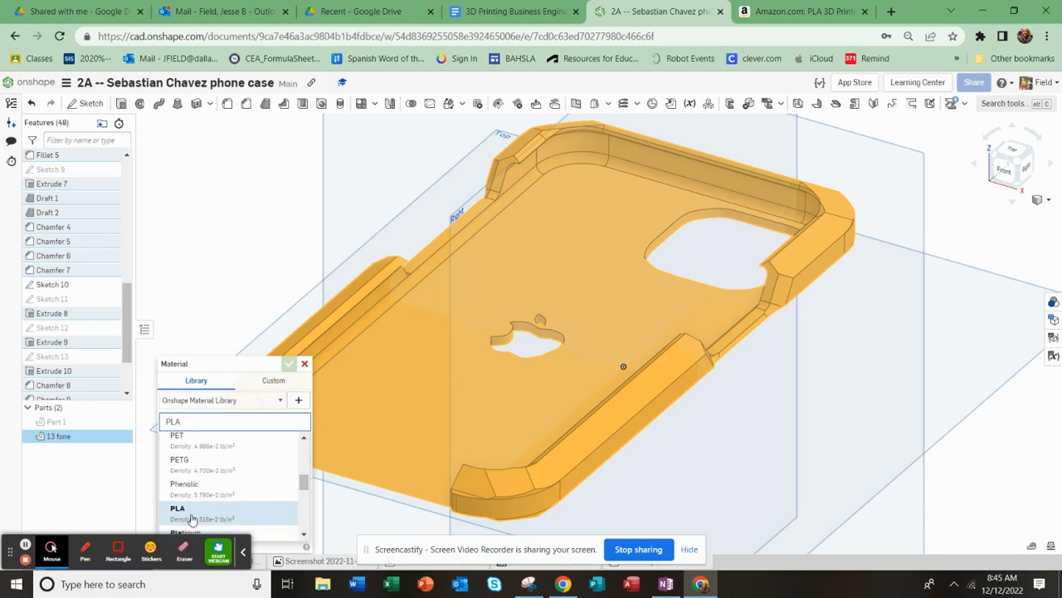
{"action": "left_click", "coordinate": [176, 508]}
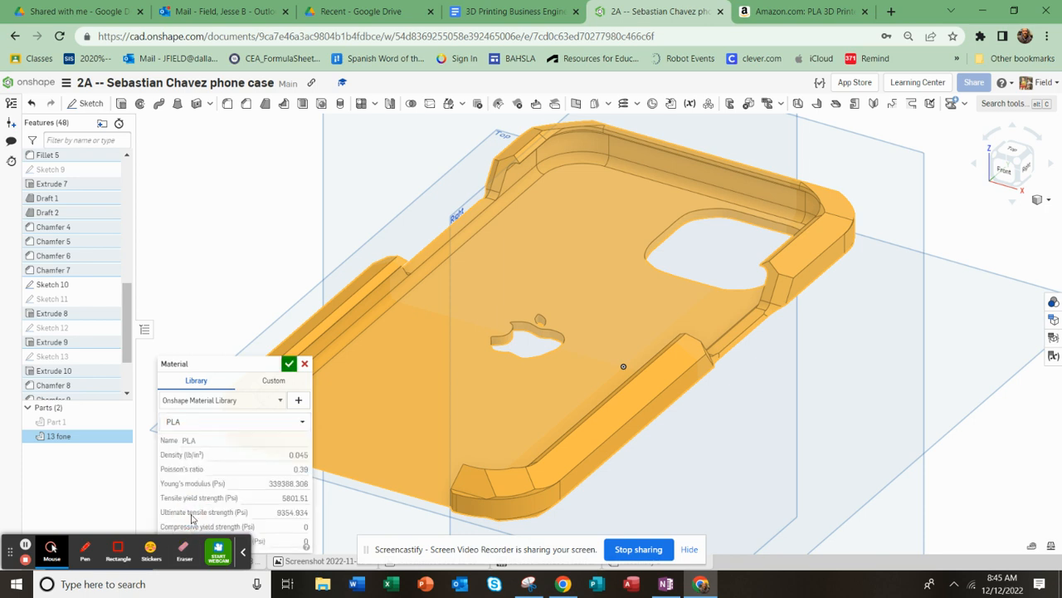
{"action": "mouse_move", "coordinate": [224, 468]}
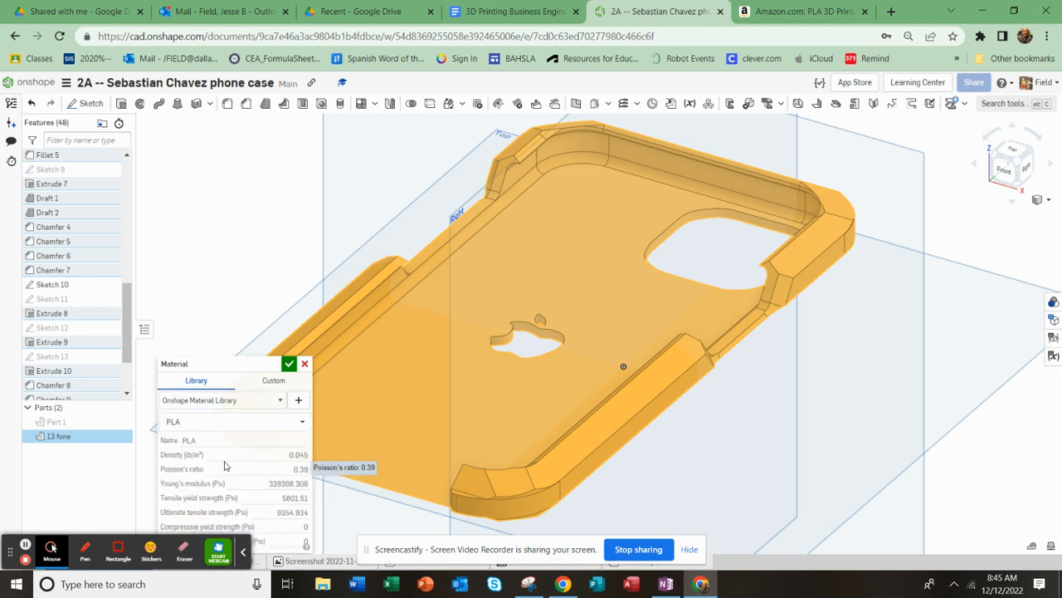
{"action": "mouse_move", "coordinate": [242, 495]}
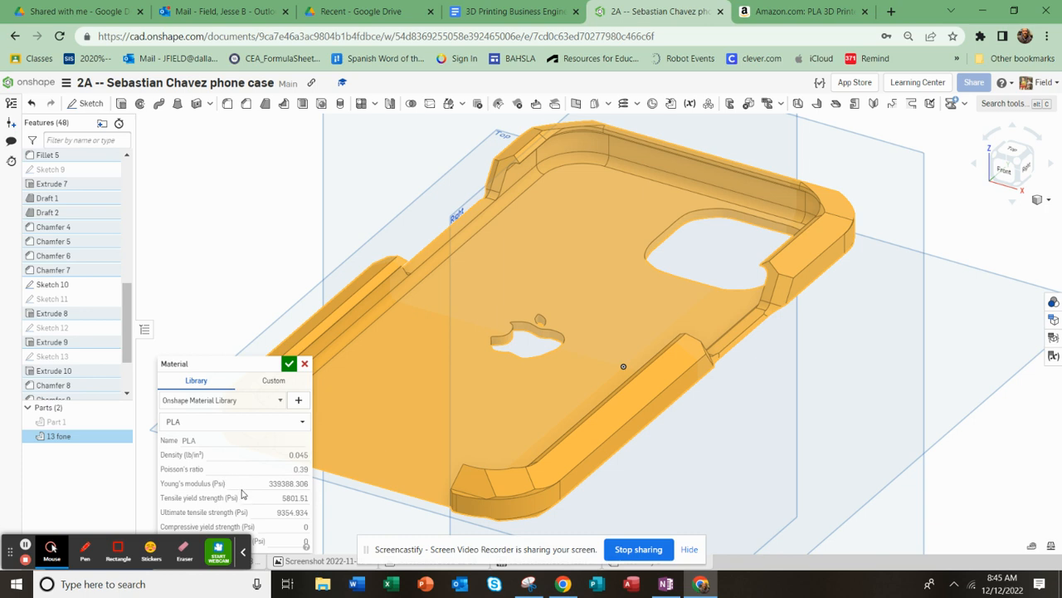
{"action": "mouse_move", "coordinate": [226, 503]}
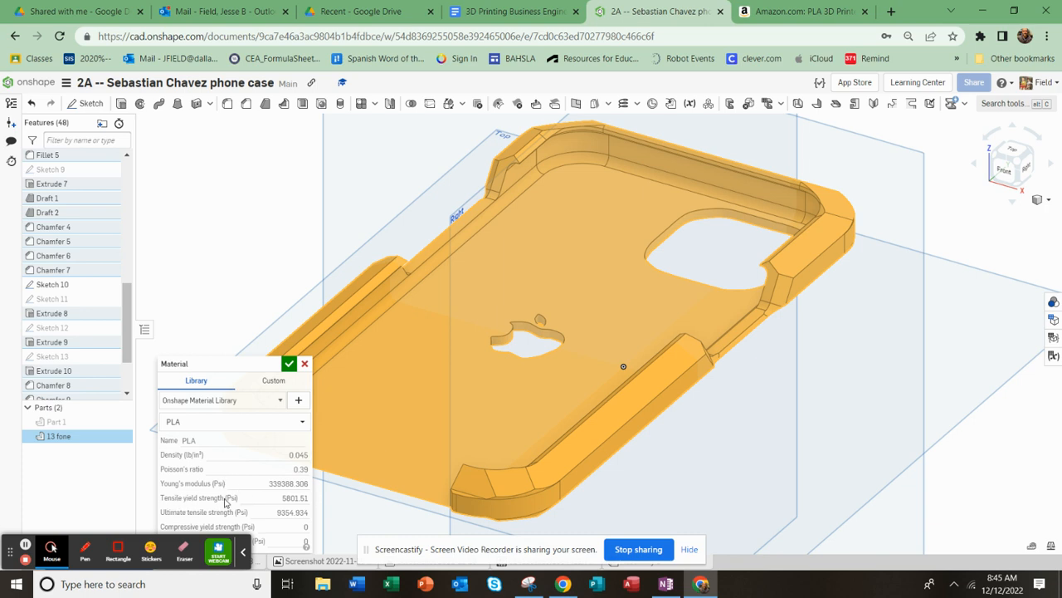
{"action": "mouse_move", "coordinate": [282, 505]}
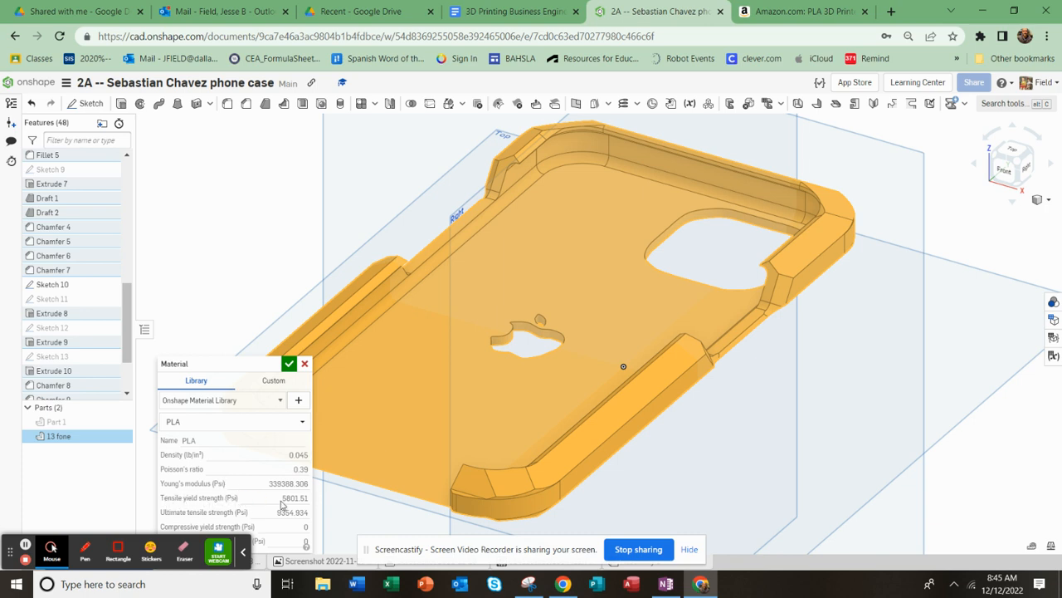
{"action": "mouse_move", "coordinate": [235, 505]}
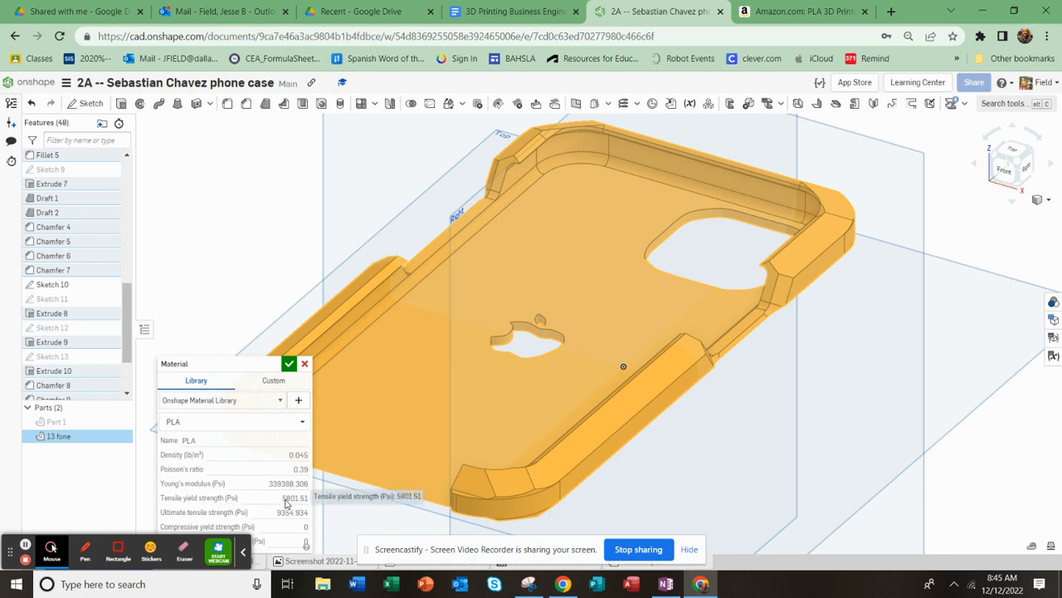
{"action": "mouse_move", "coordinate": [166, 501]}
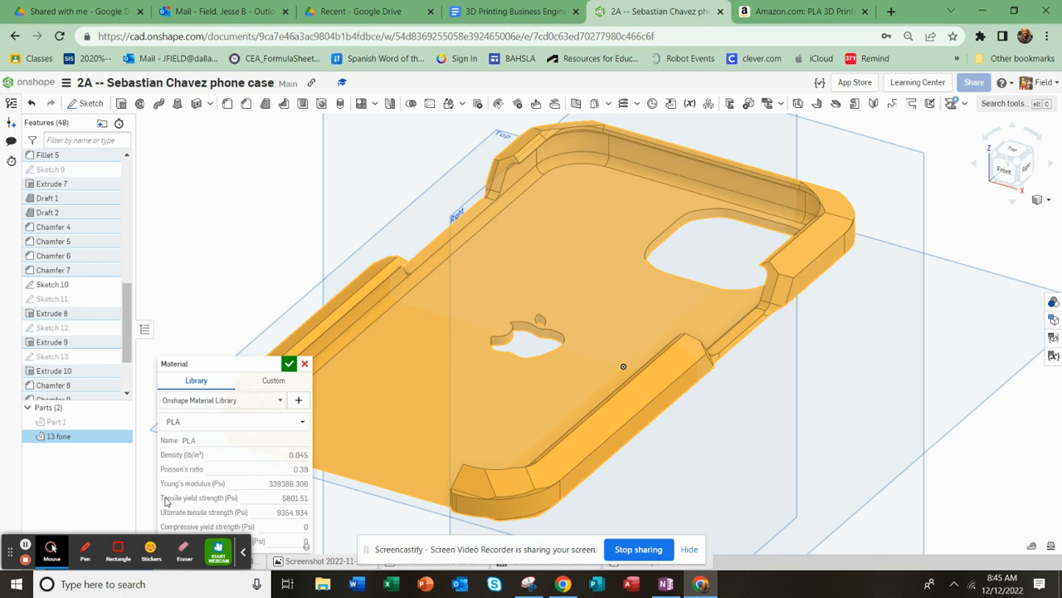
{"action": "mouse_move", "coordinate": [208, 501]}
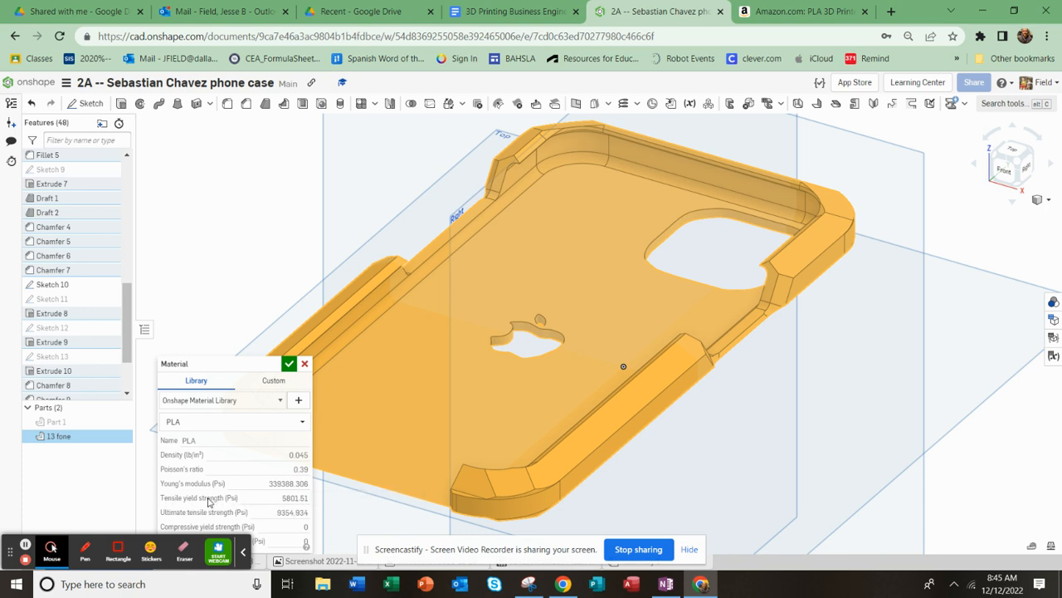
{"action": "mouse_move", "coordinate": [190, 515]}
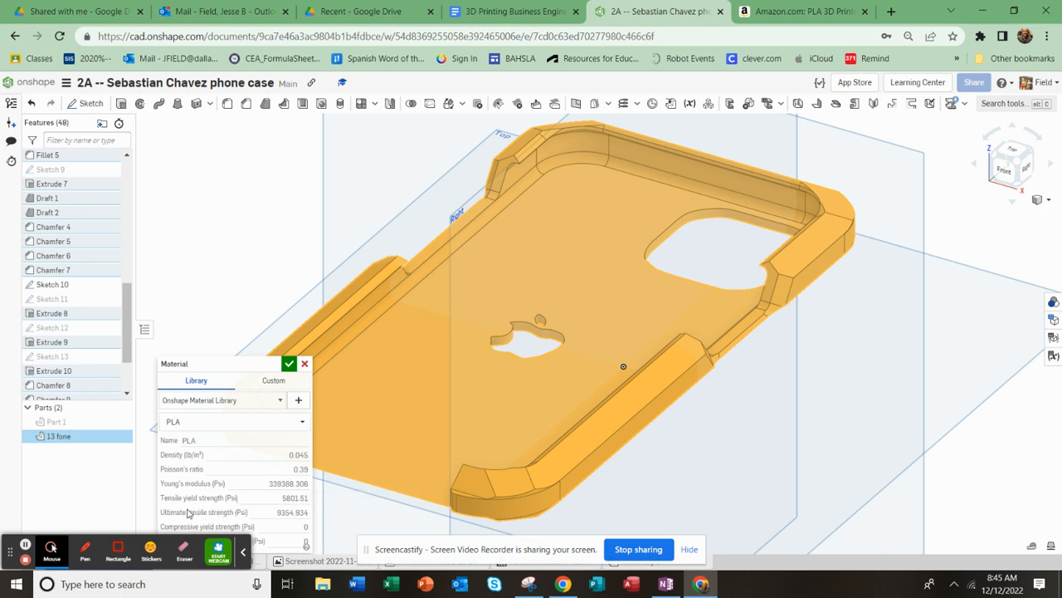
{"action": "mouse_move", "coordinate": [259, 518]}
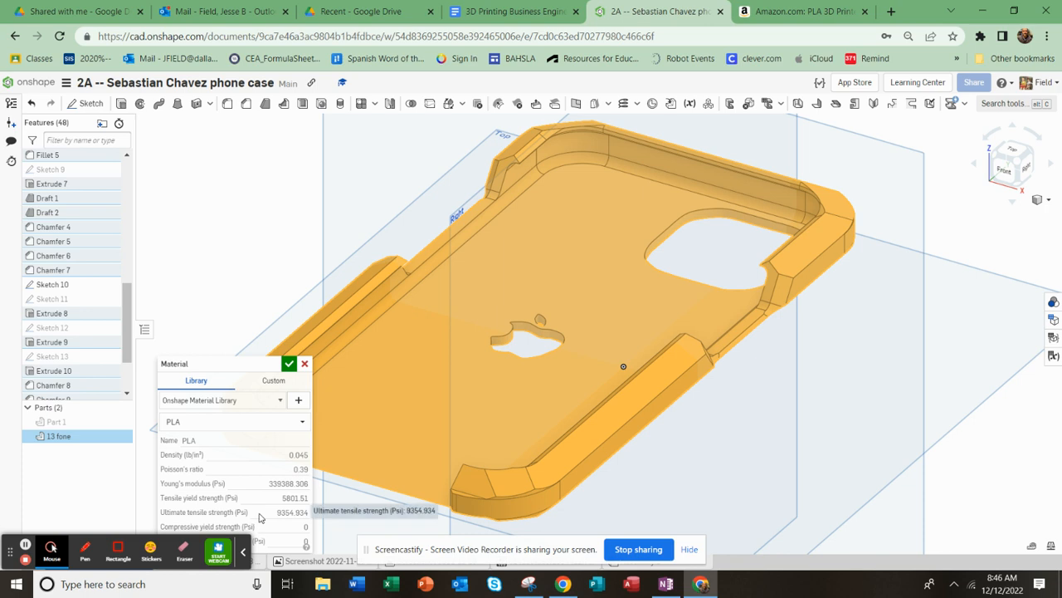
{"action": "mouse_move", "coordinate": [259, 513]}
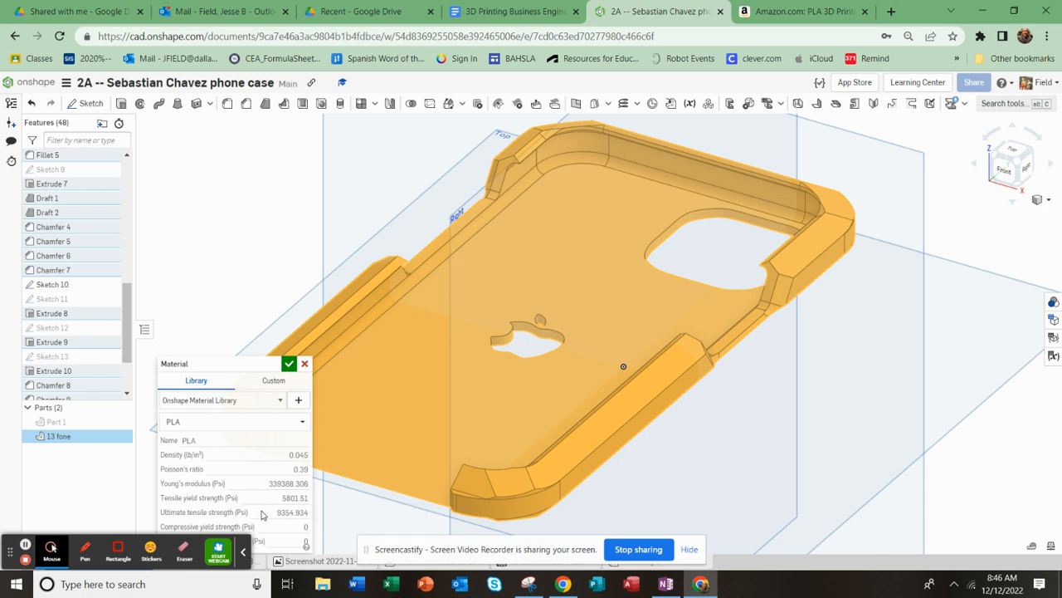
{"action": "mouse_move", "coordinate": [262, 511]}
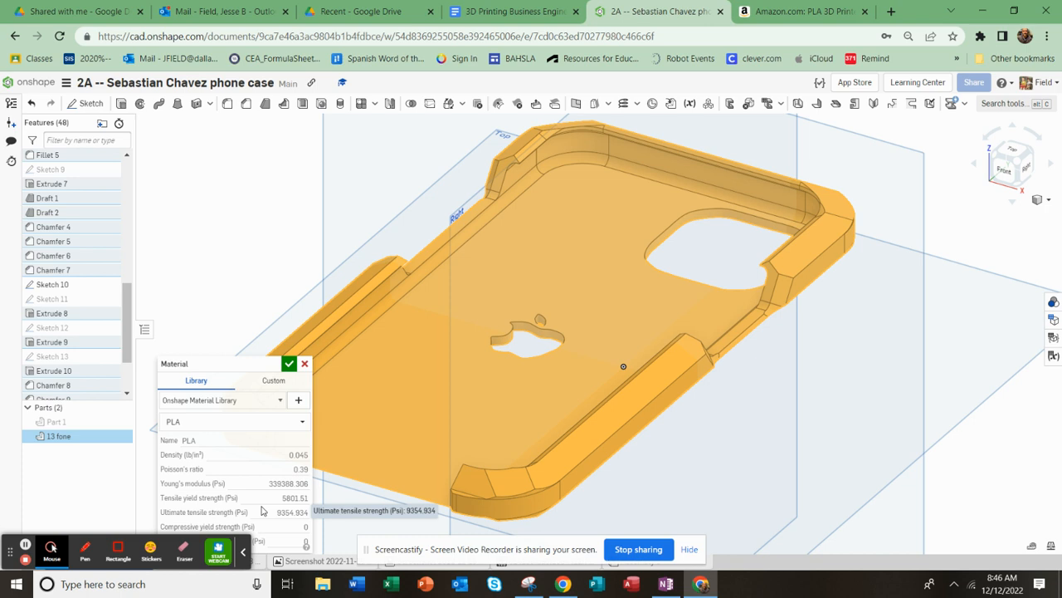
{"action": "mouse_move", "coordinate": [262, 511]}
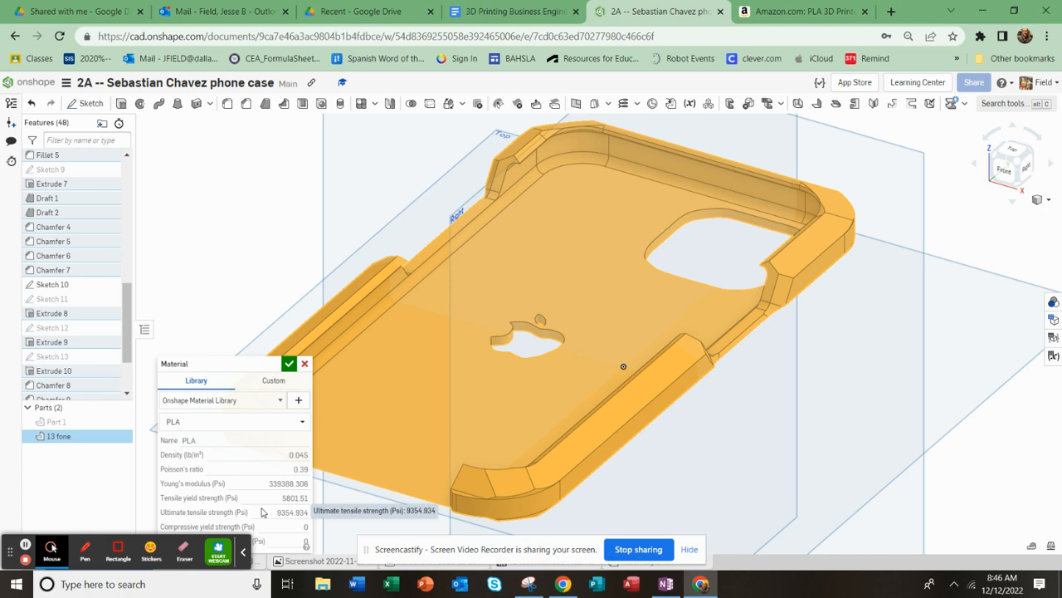
{"action": "mouse_move", "coordinate": [279, 461]}
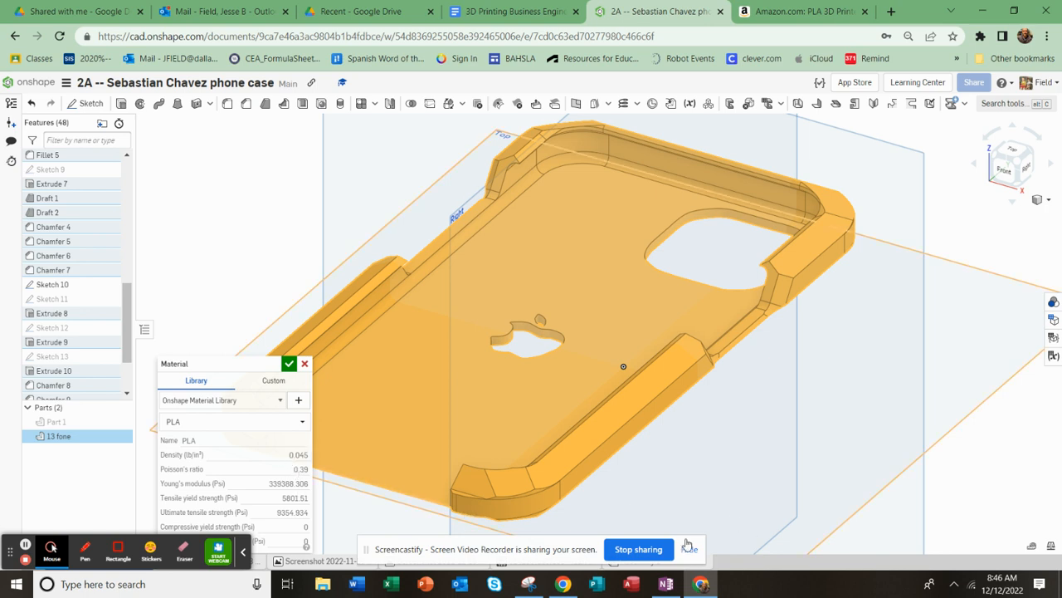
{"action": "mouse_move", "coordinate": [1052, 548]}
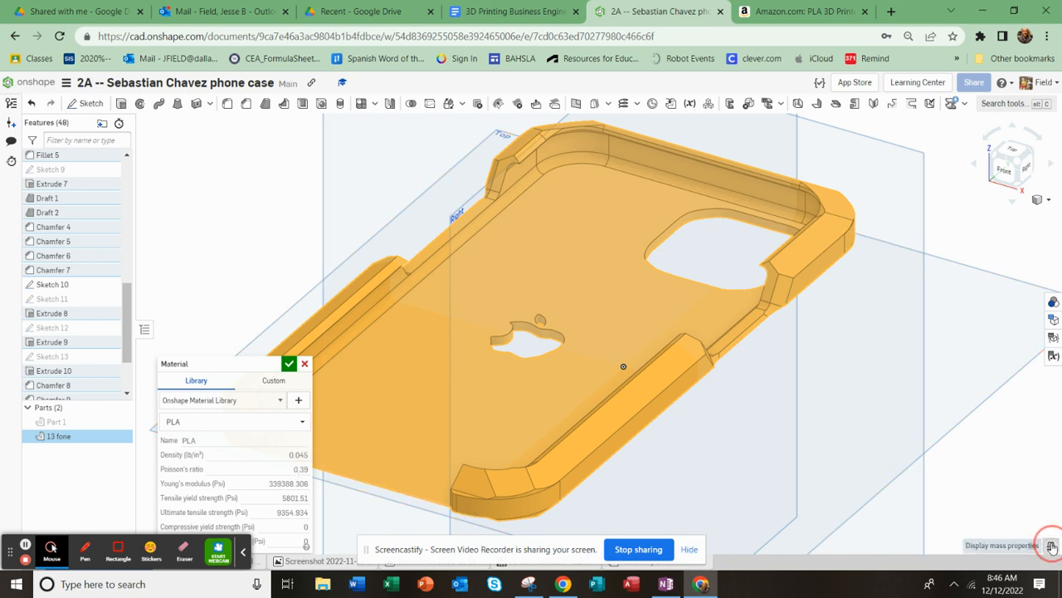
Step: Display the Mass properties panel showing the PLA case at about 0.093 lb
{"action": "left_click", "coordinate": [1052, 546]}
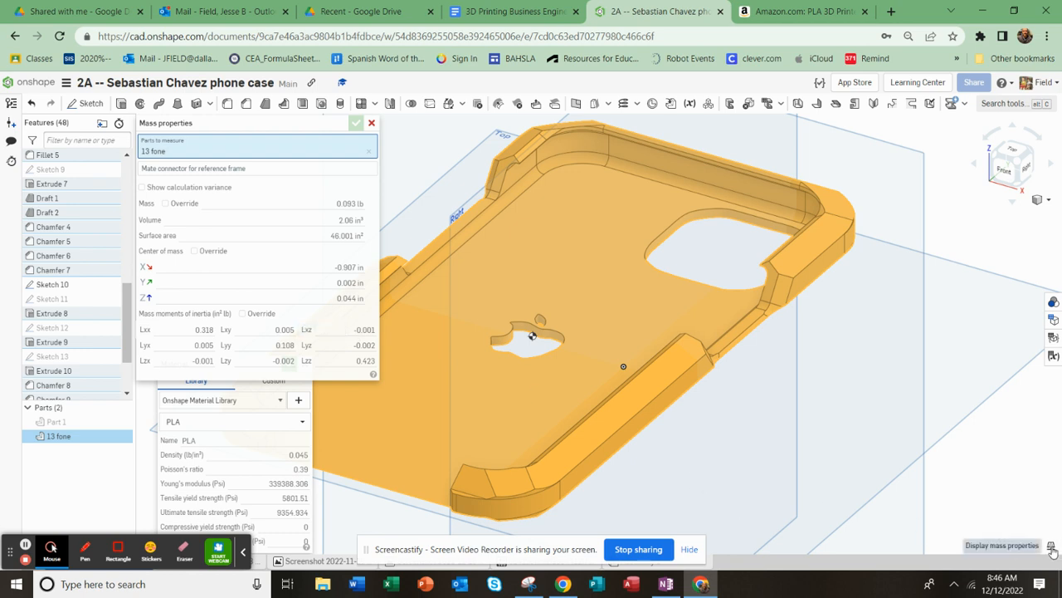
{"action": "mouse_move", "coordinate": [242, 209]}
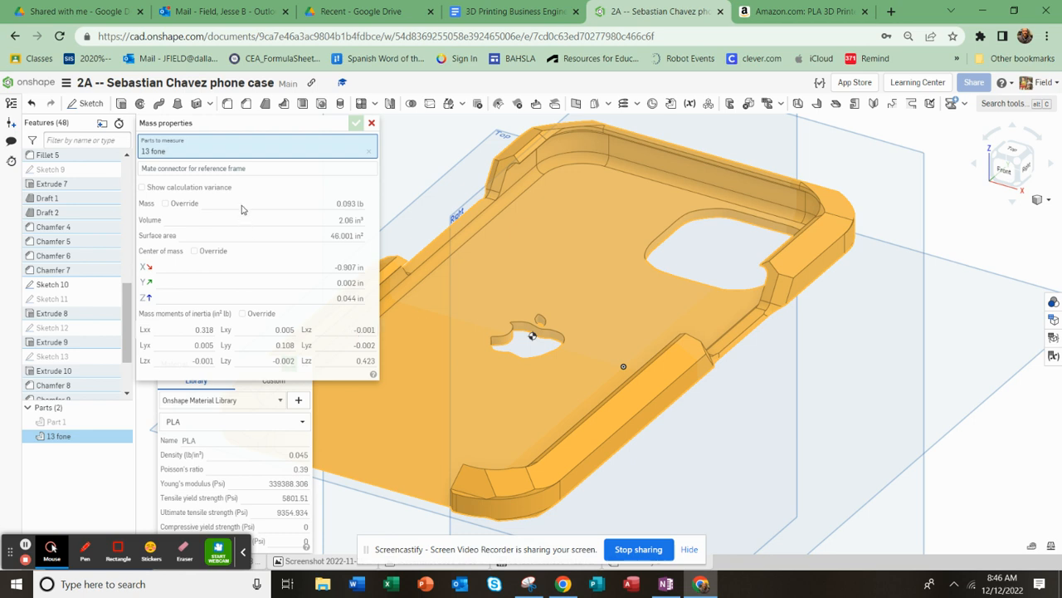
{"action": "mouse_move", "coordinate": [339, 213]}
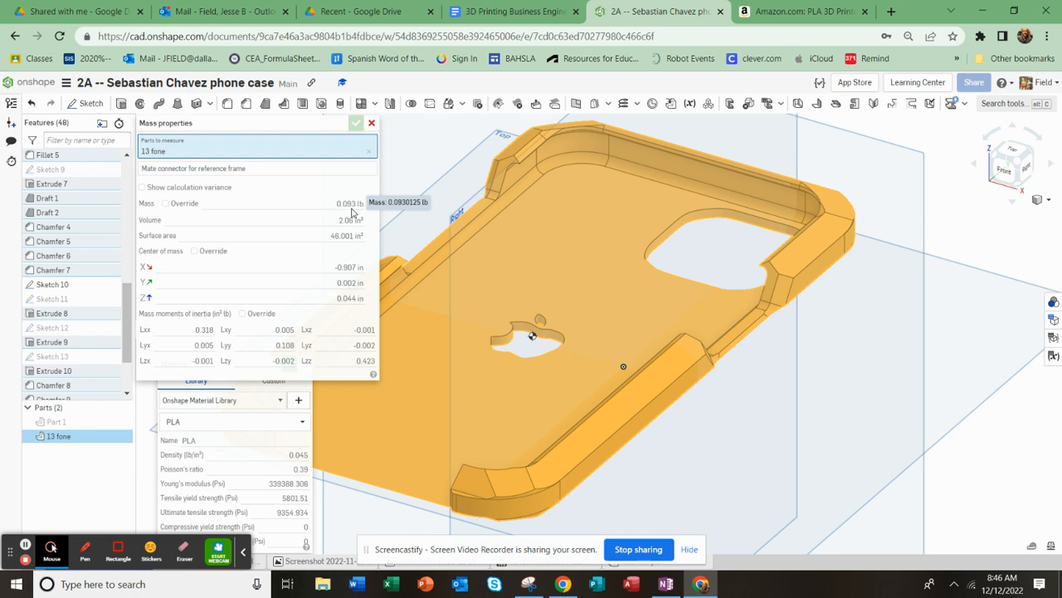
{"action": "mouse_move", "coordinate": [347, 220]}
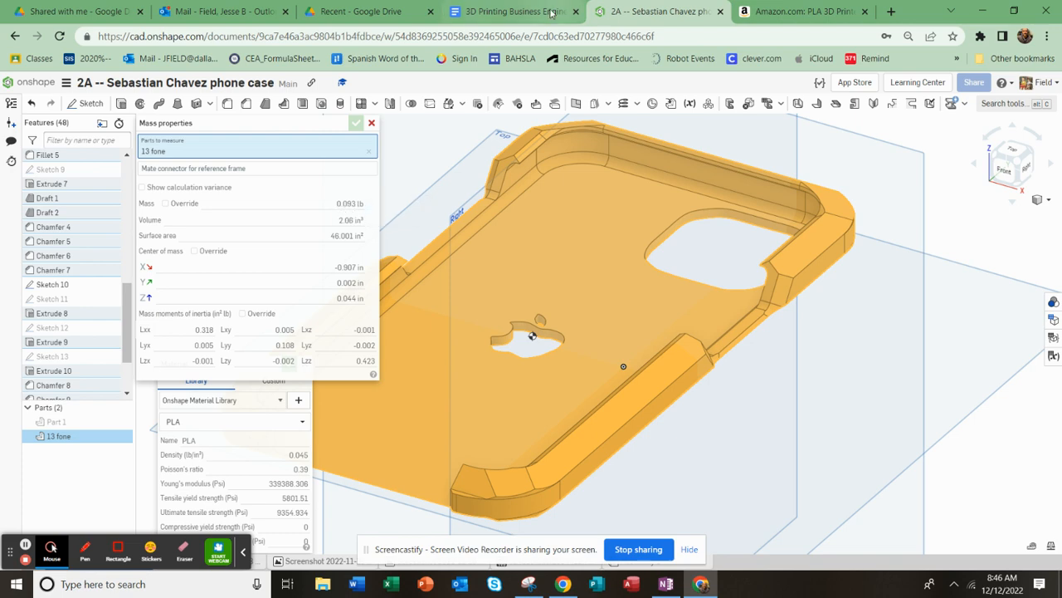
{"action": "left_click", "coordinate": [511, 10]}
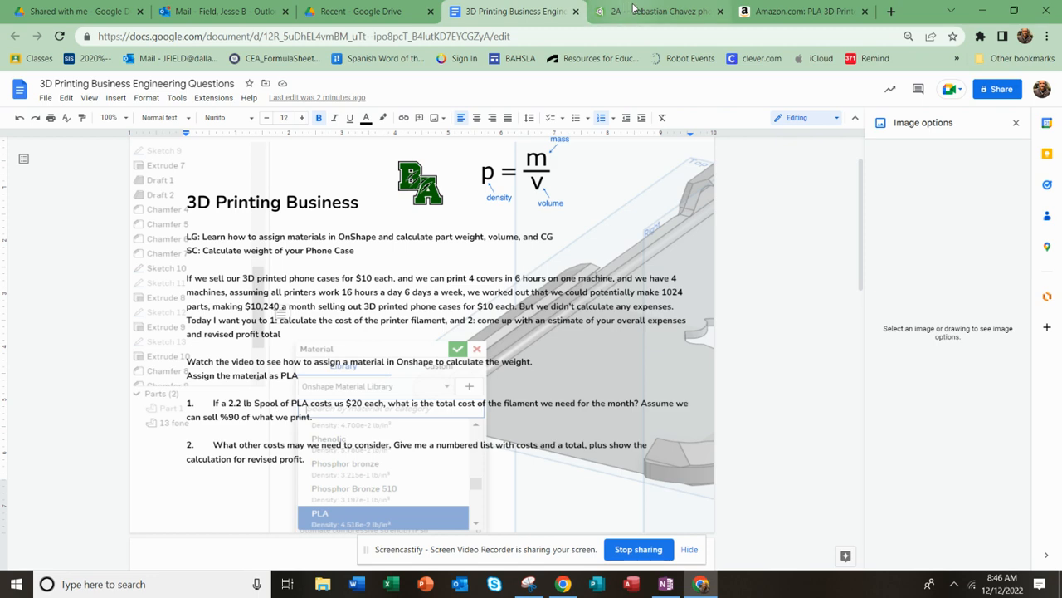
{"action": "left_click", "coordinate": [658, 10]}
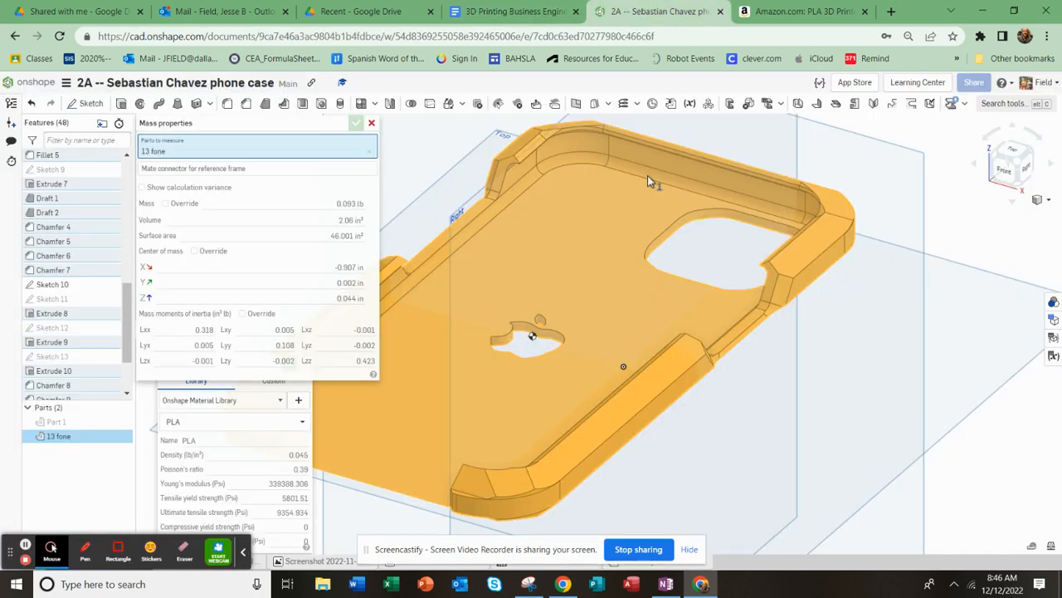
{"action": "mouse_move", "coordinate": [694, 540]}
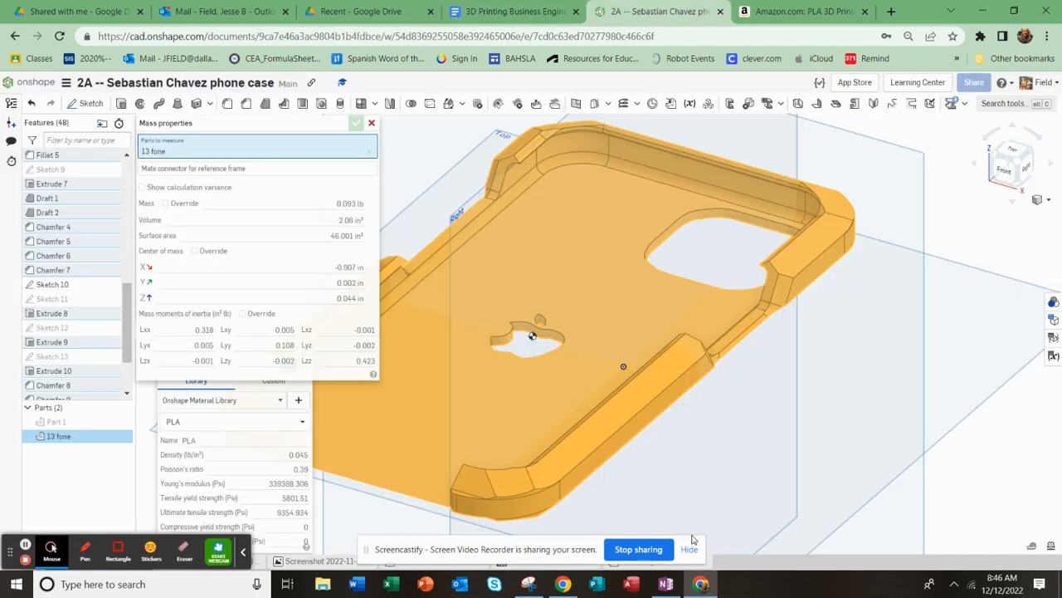